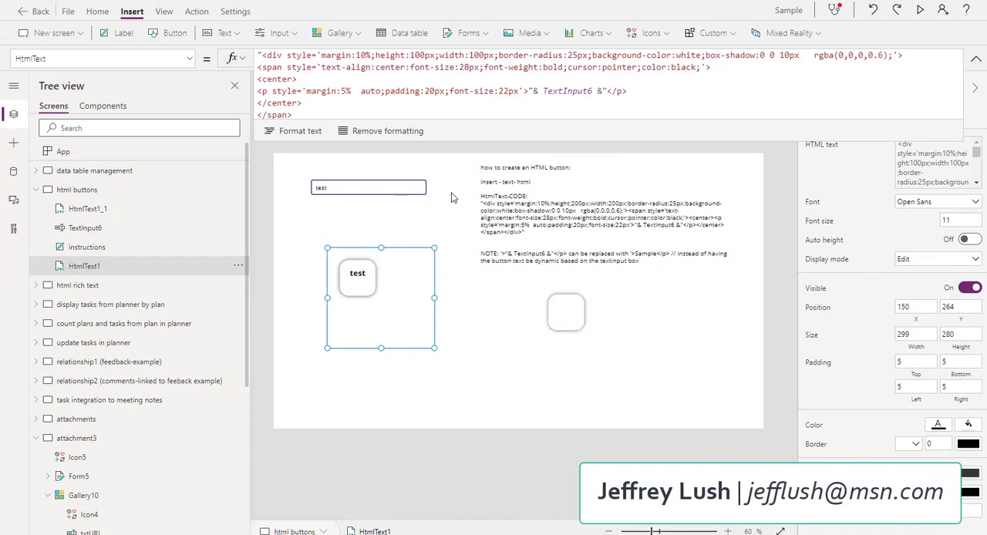
mouse_move(447, 222)
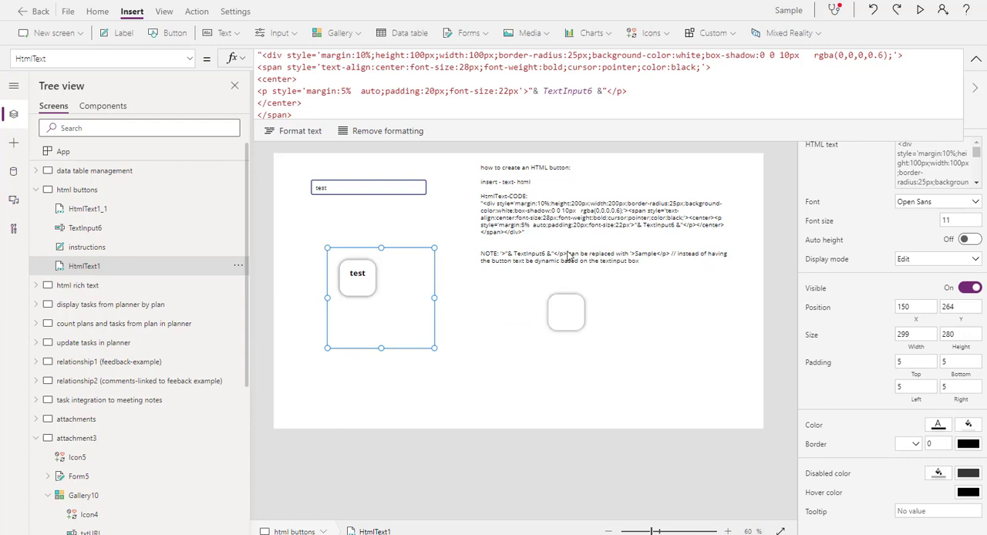
mouse_move(562, 234)
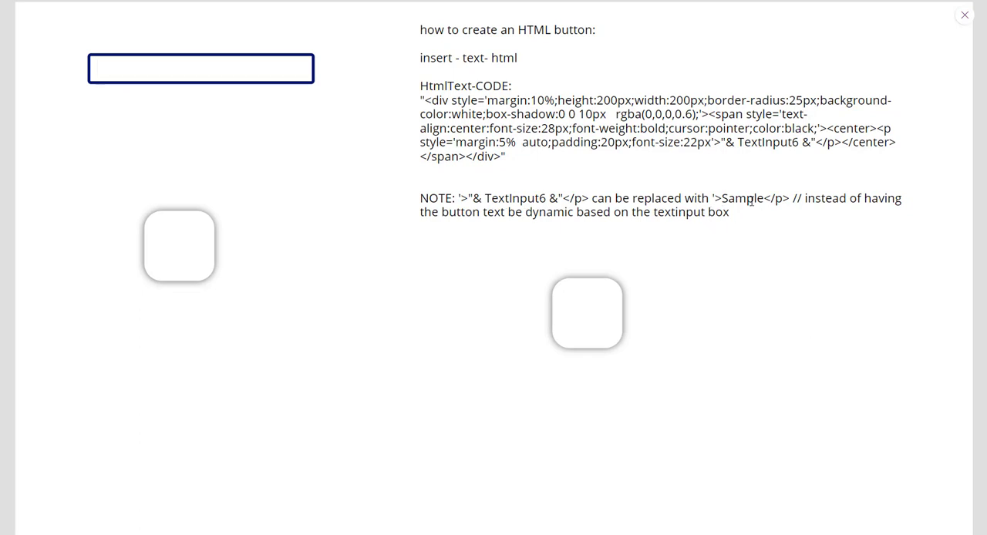
mouse_move(484, 105)
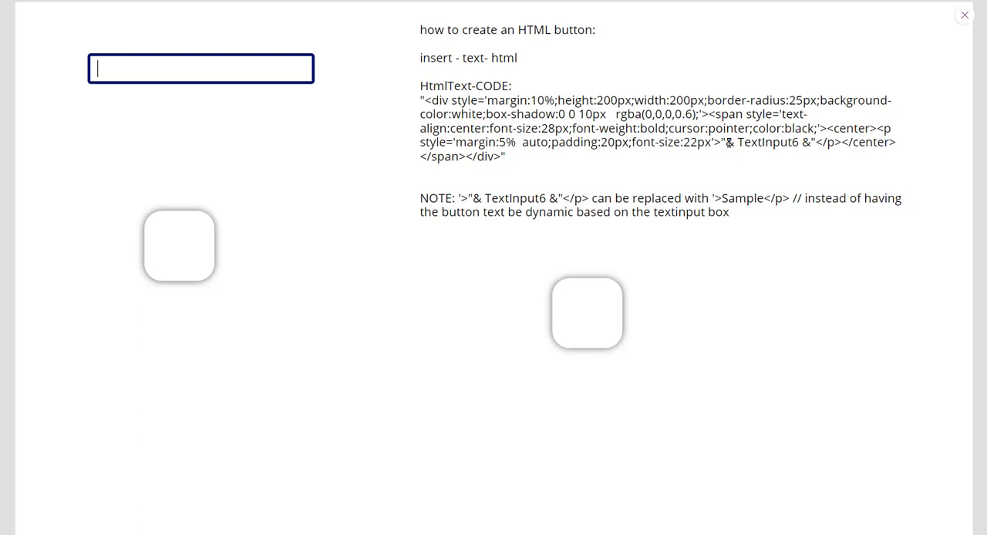
- Highlight the TextInput6 reference, then fill the preview text box so the button label follows it
double_click(763, 142)
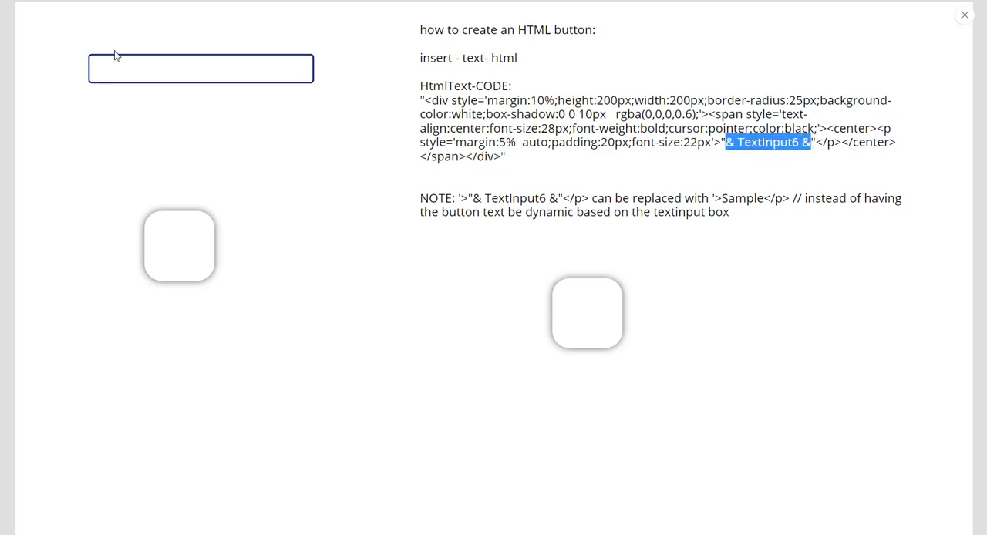
click(201, 68)
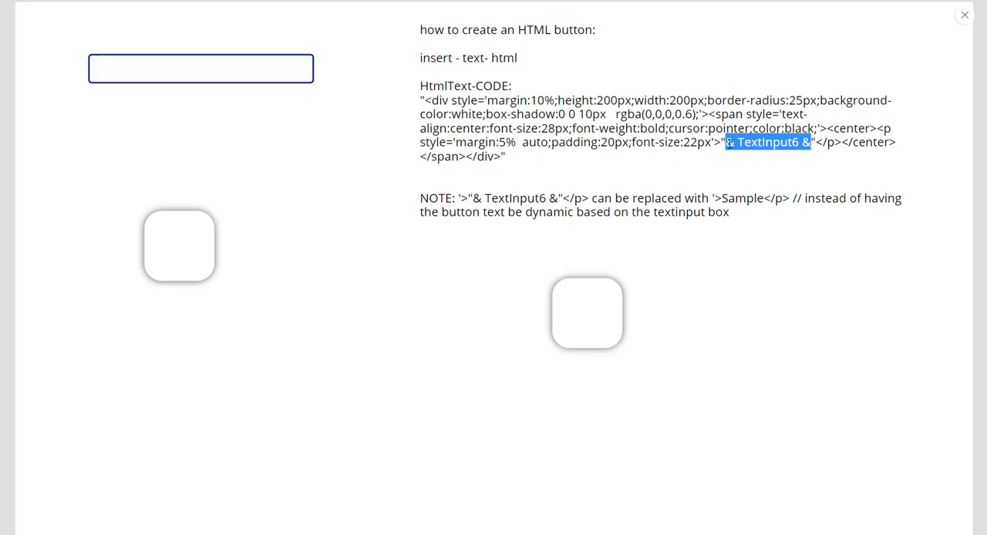
click(201, 68)
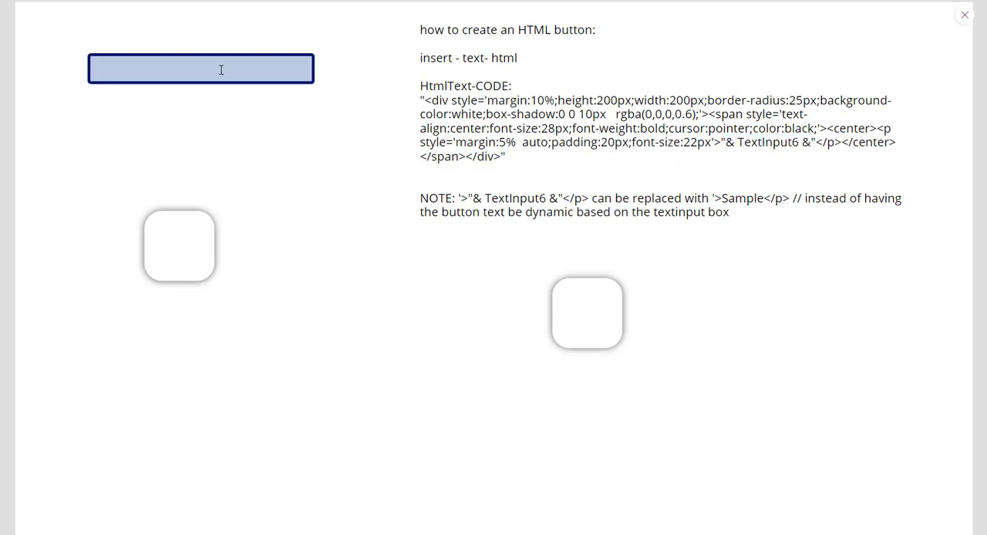
text(rr)
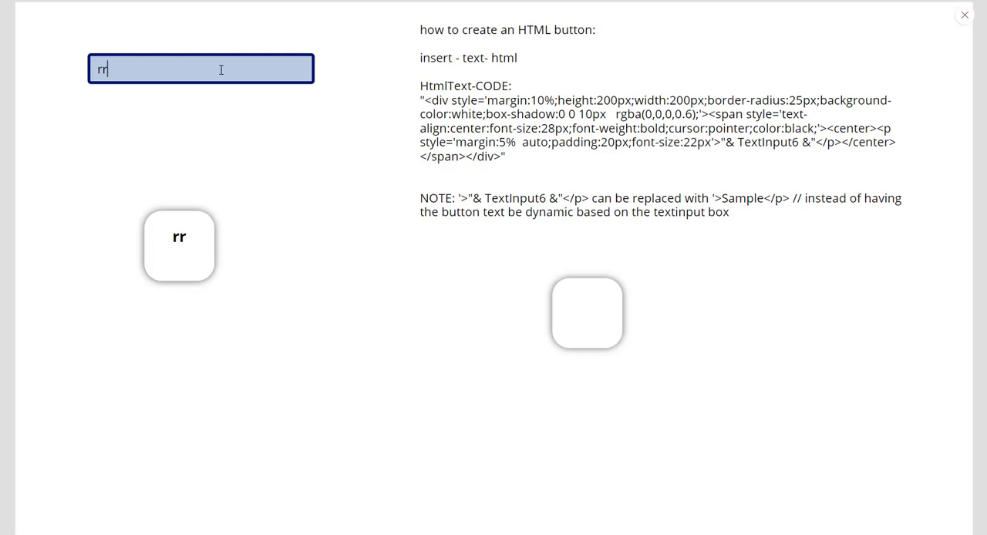
text(Button)
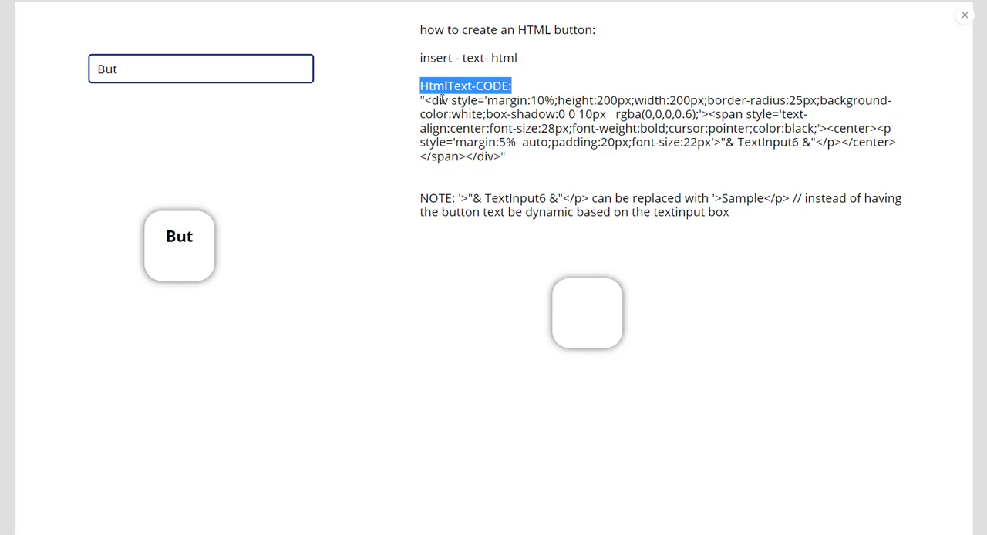
mouse_move(497, 101)
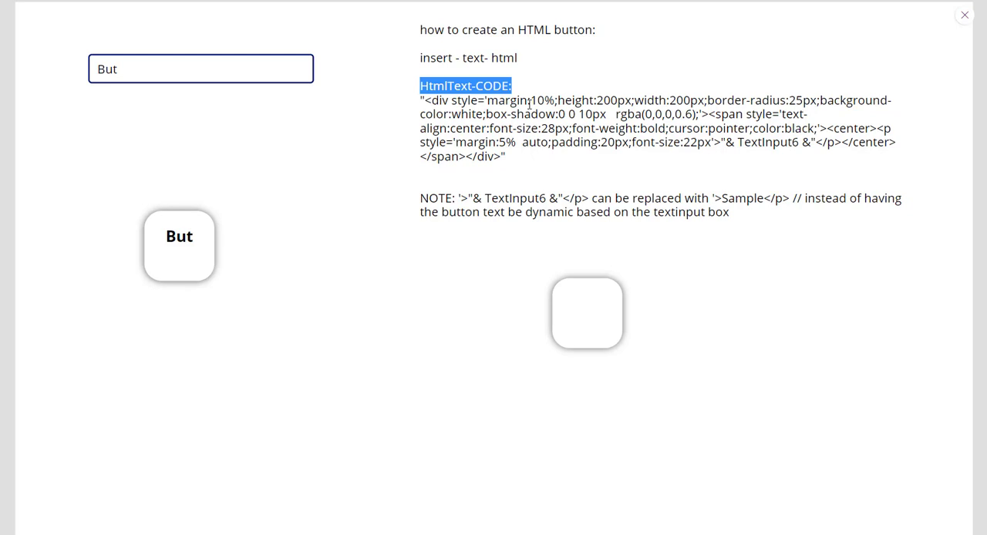
mouse_move(620, 100)
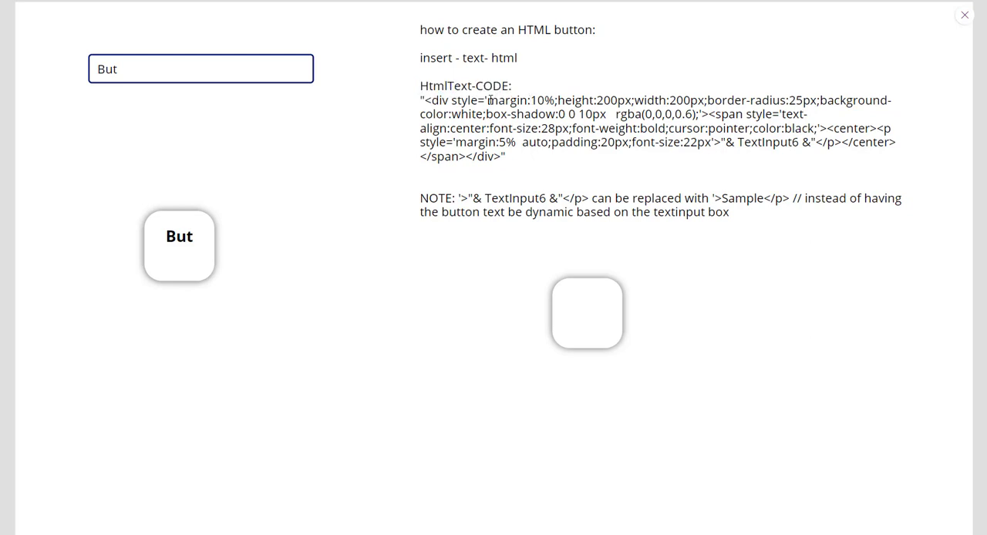
- Highlight the font-size, margin and Sample parts of the code note before clearing the text box
drag(488, 100, 694, 100)
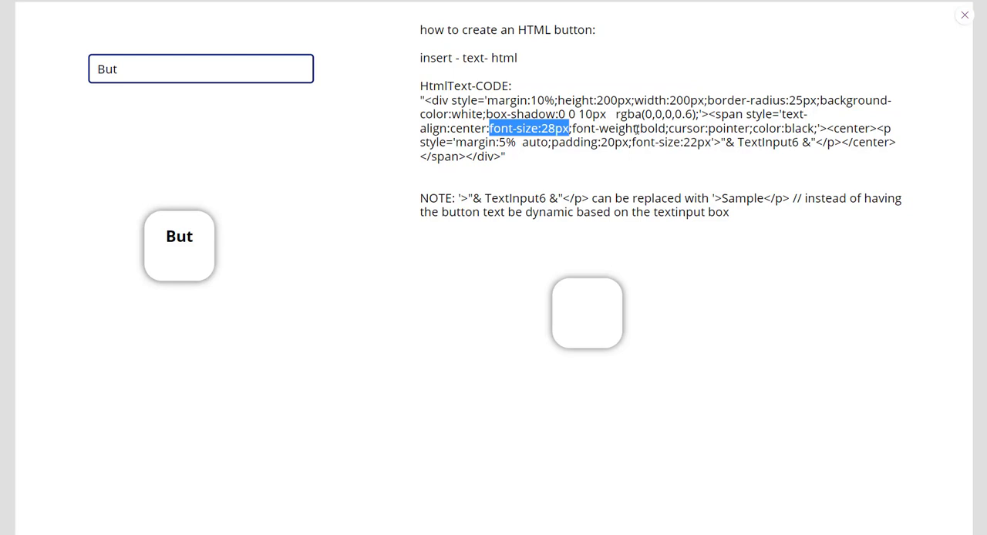
mouse_move(869, 131)
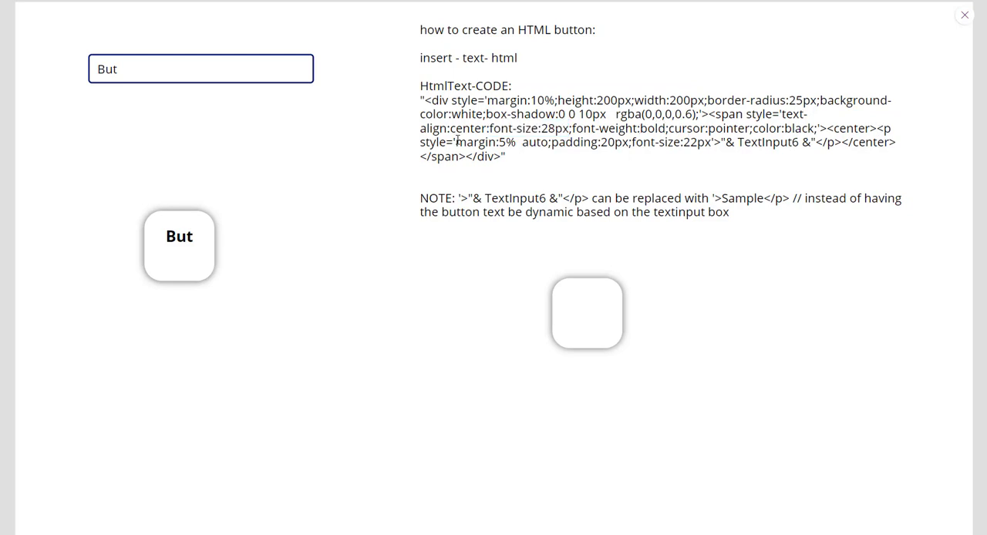
double_click(480, 142)
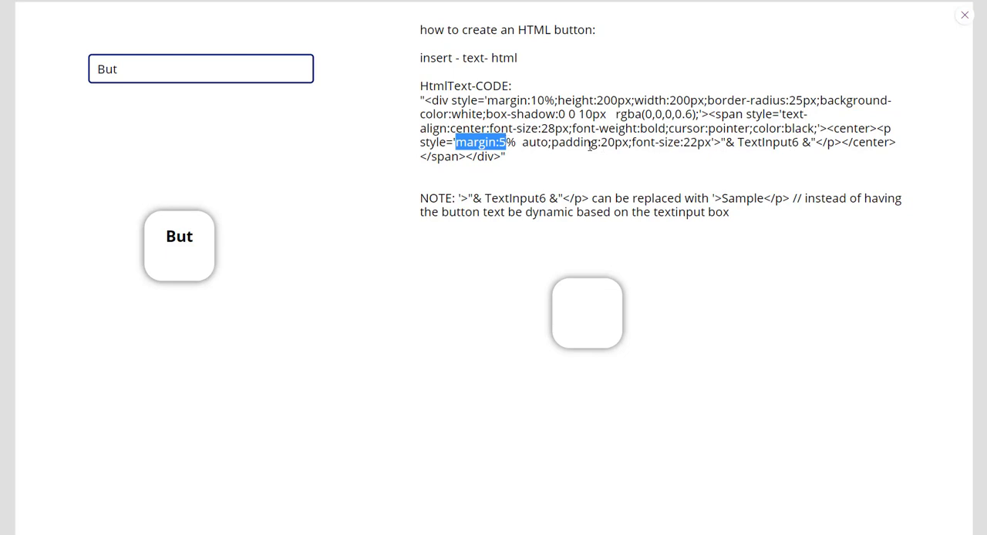
mouse_move(820, 150)
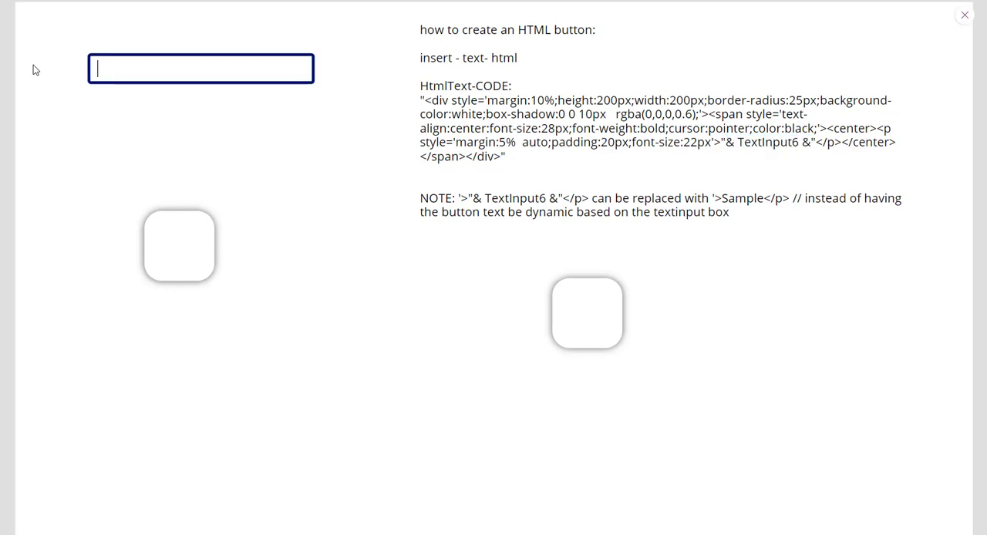
mouse_move(512, 302)
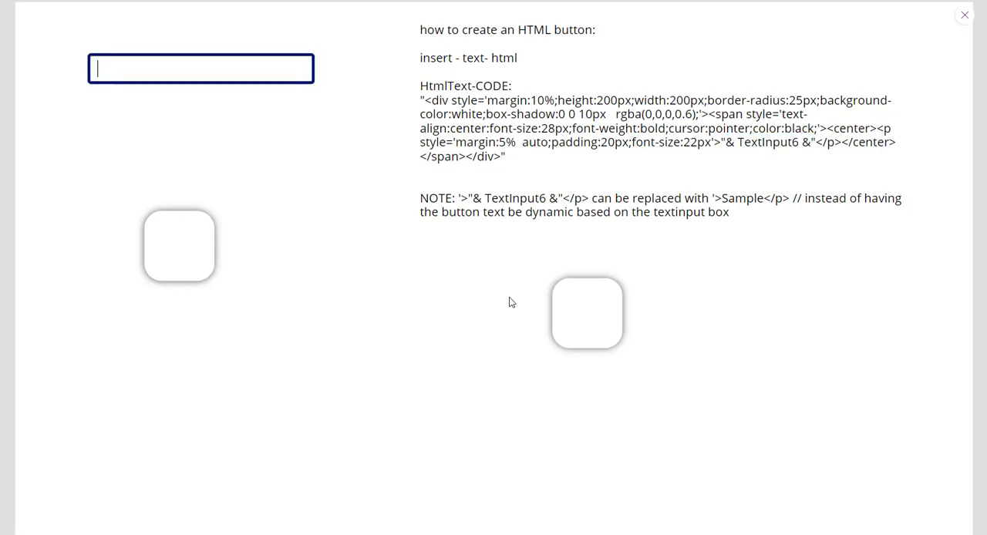
mouse_move(558, 241)
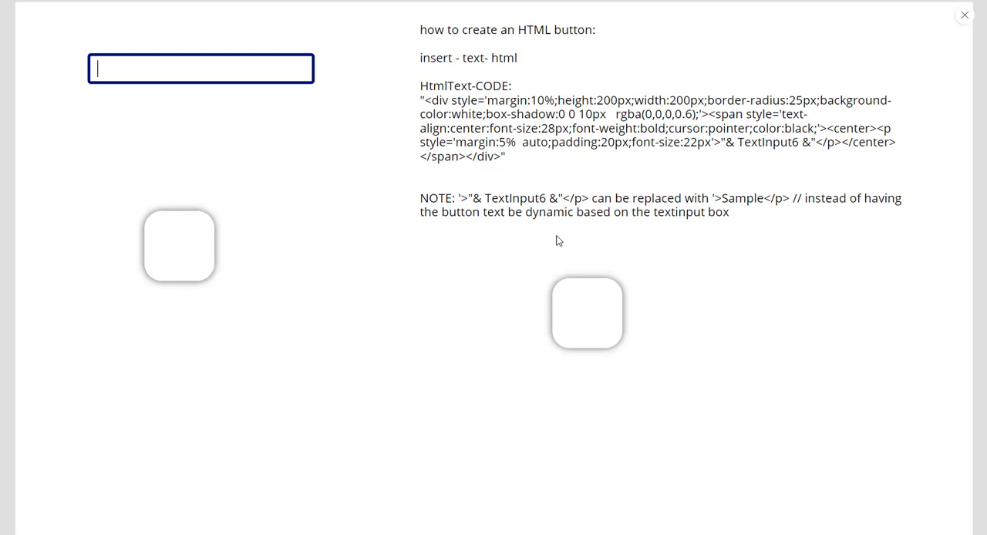
double_click(743, 197)
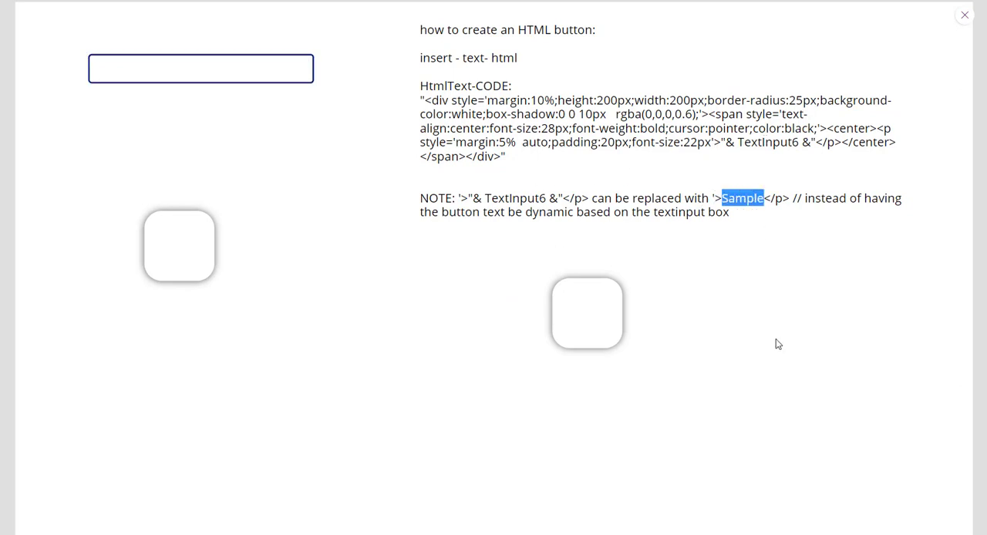
mouse_move(953, 24)
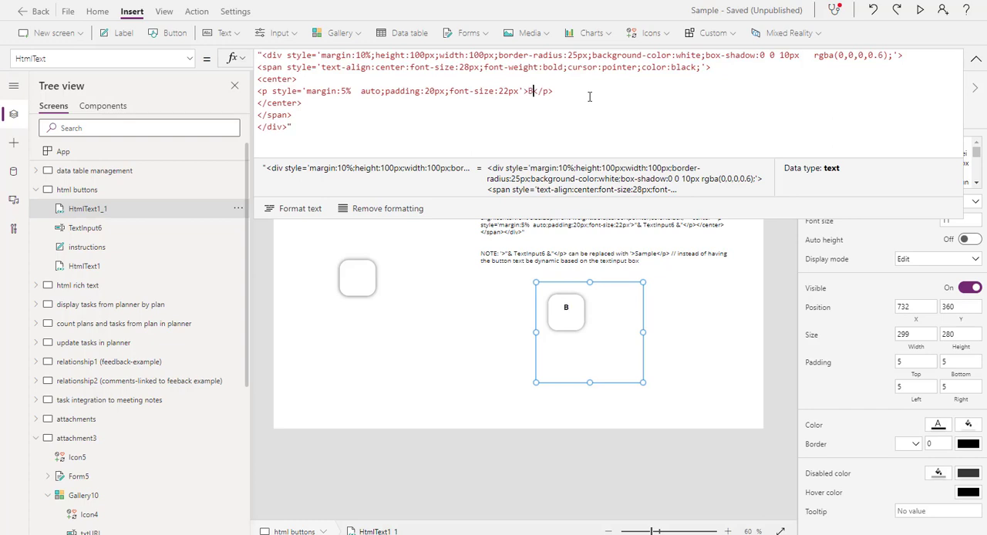
- Replace the TextInput6 reference in HtmlText1_1's formula with the static text Button
text(utton)
text(2)
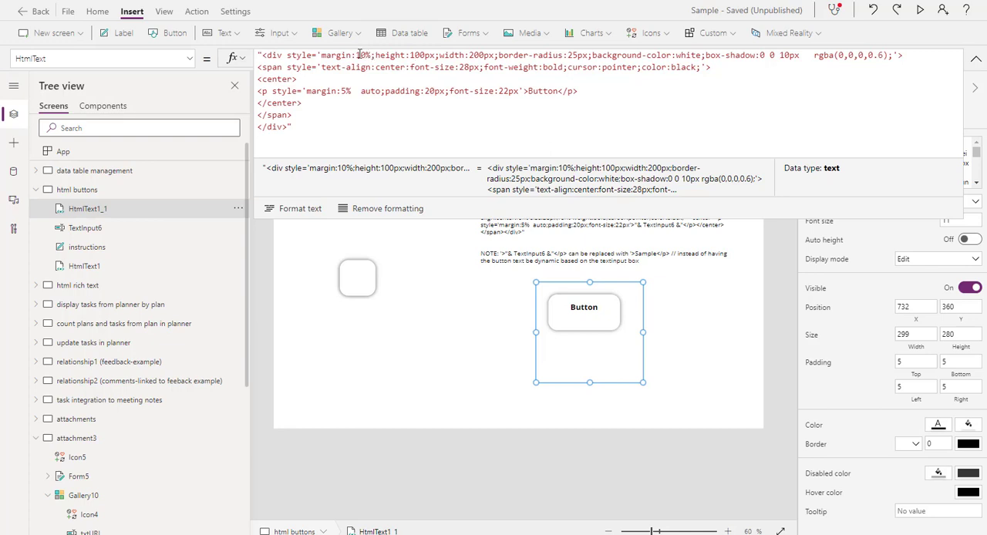
mouse_move(646, 84)
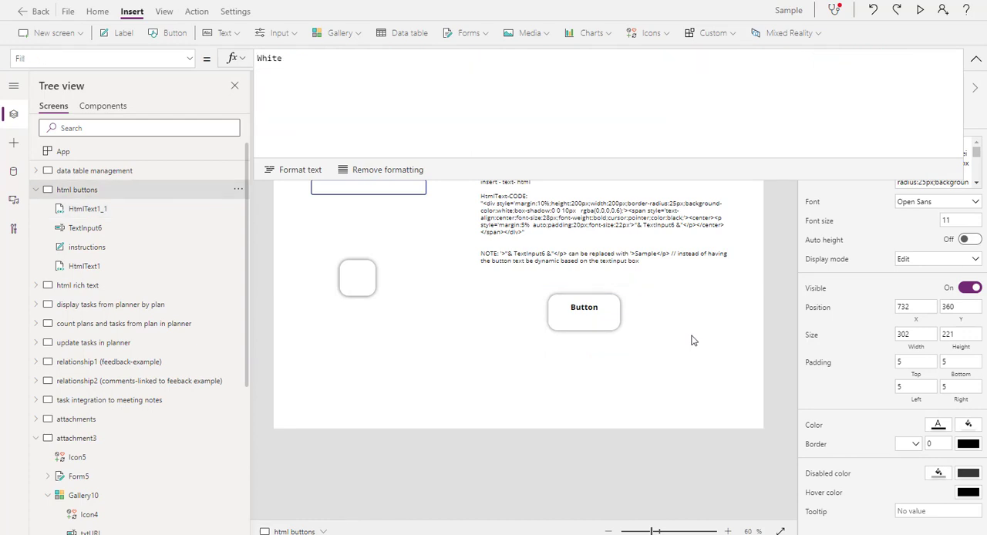
- Drag the static Button toward the bottom middle of the canvas and select its HTML text property
drag(583, 311, 523, 364)
text(HtmlTex)
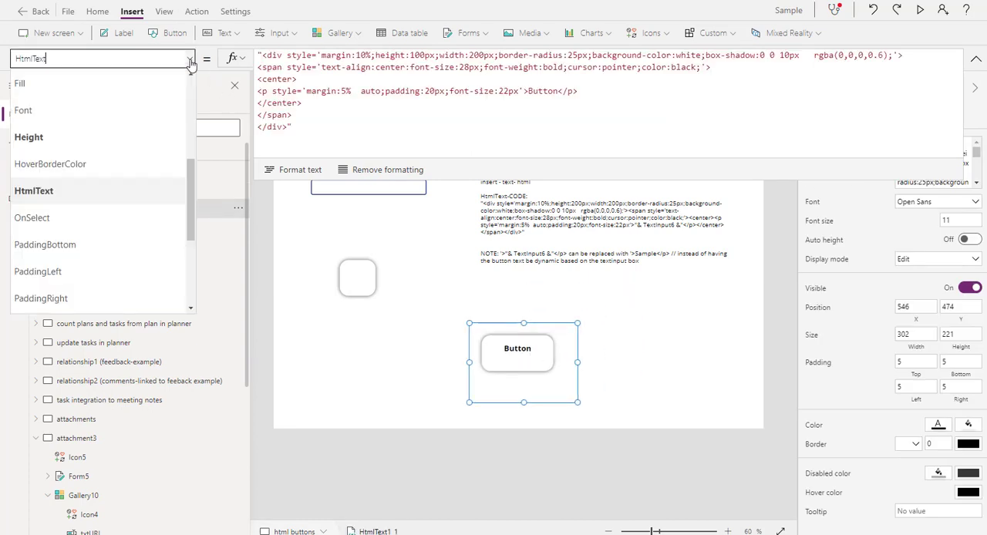
click(31, 218)
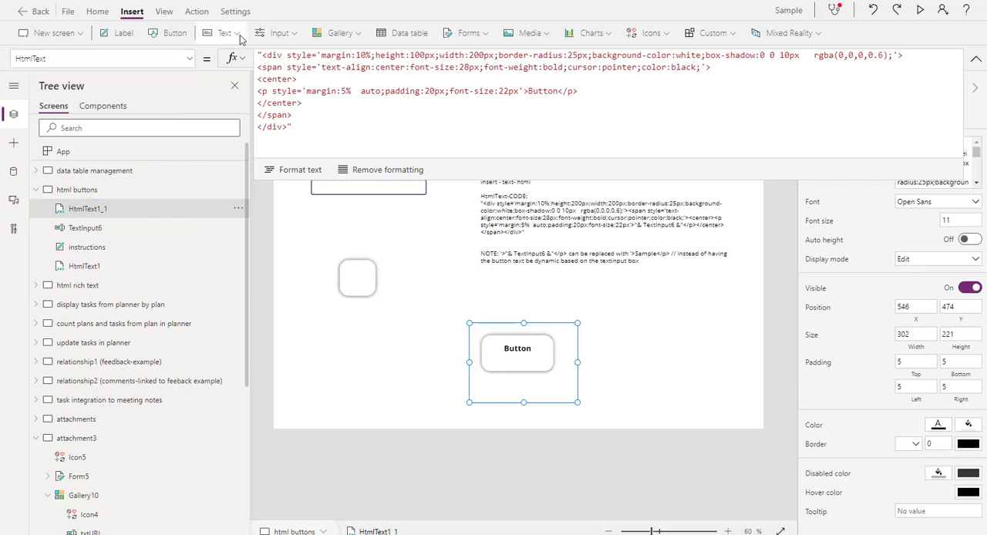
- Insert a new HTML text control from Insert > Text and drag it to the right side
click(225, 32)
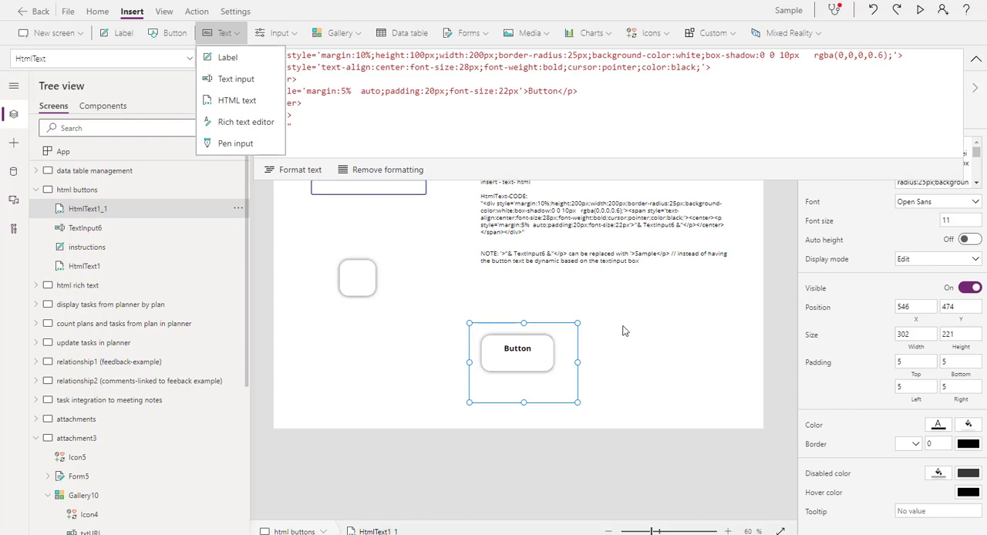
click(237, 99)
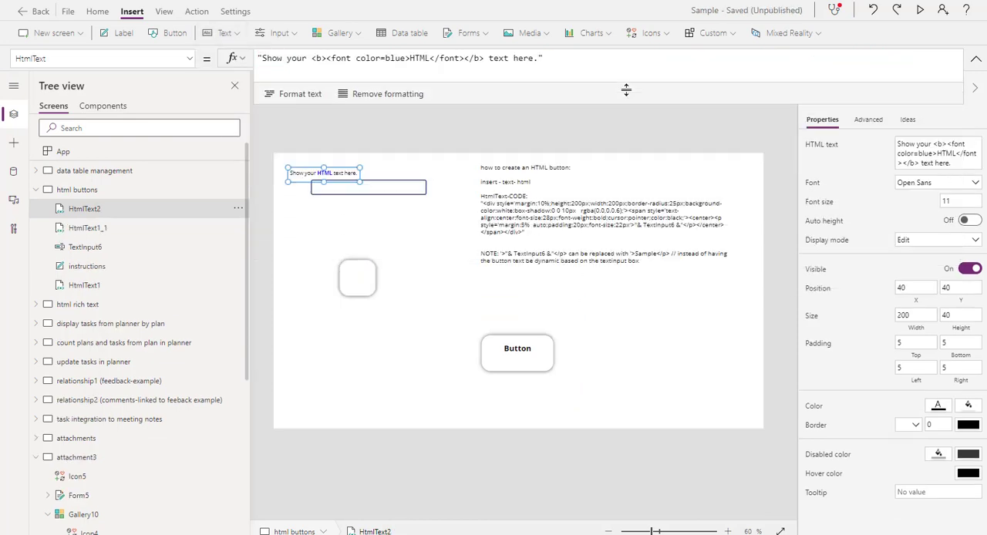
drag(324, 173, 662, 301)
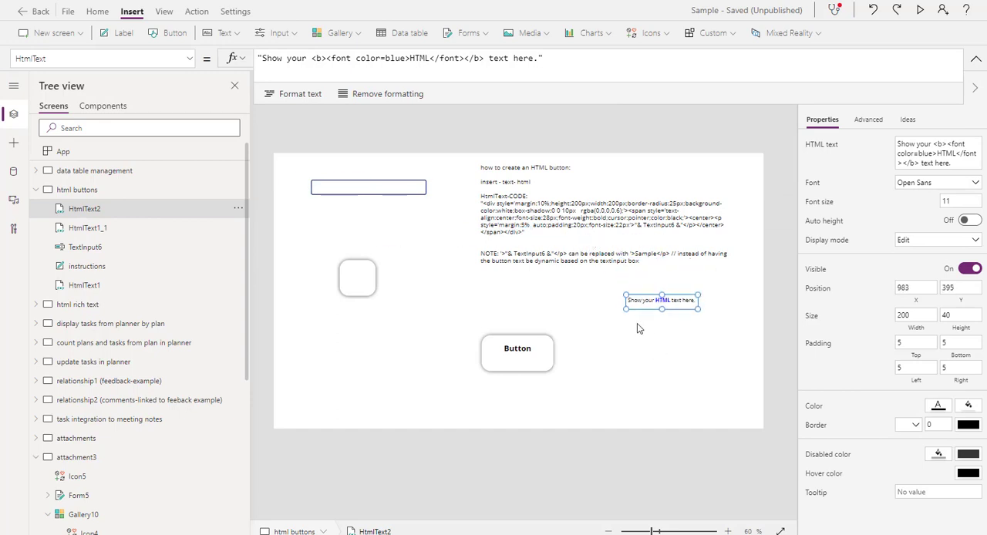
mouse_move(518, 234)
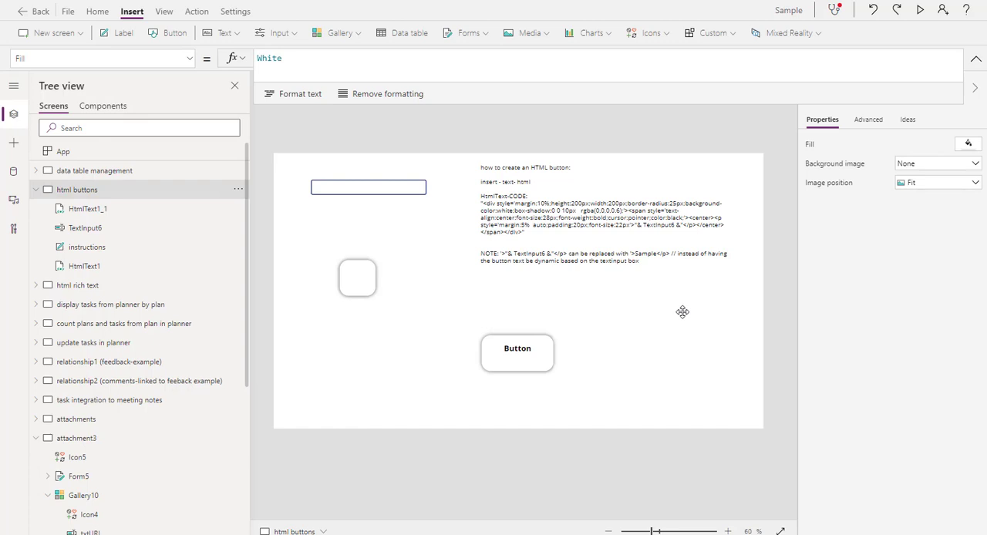
- Select meetingsButton in Church-Tablet, preview the Meeting Notes screen briefly, then close the preview
click(516, 348)
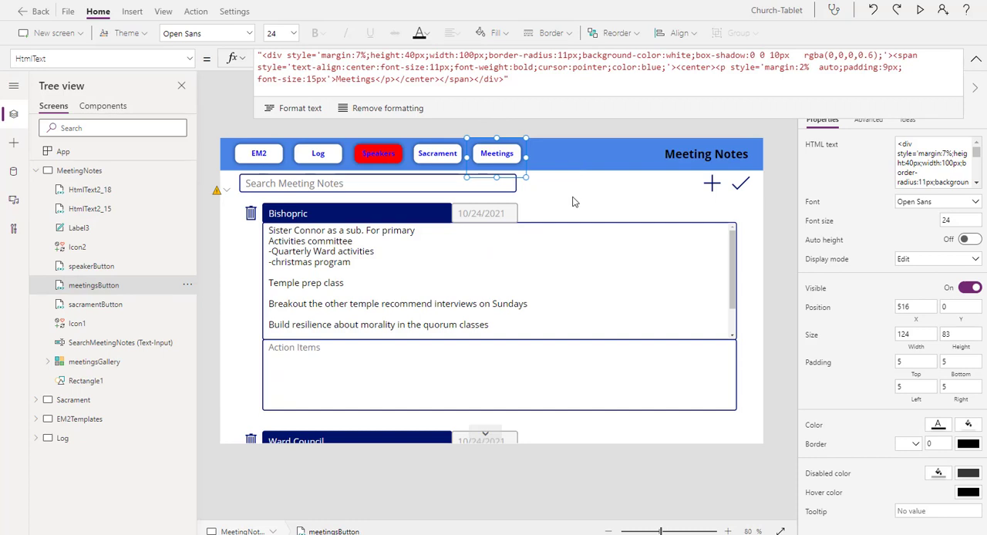
click(94, 361)
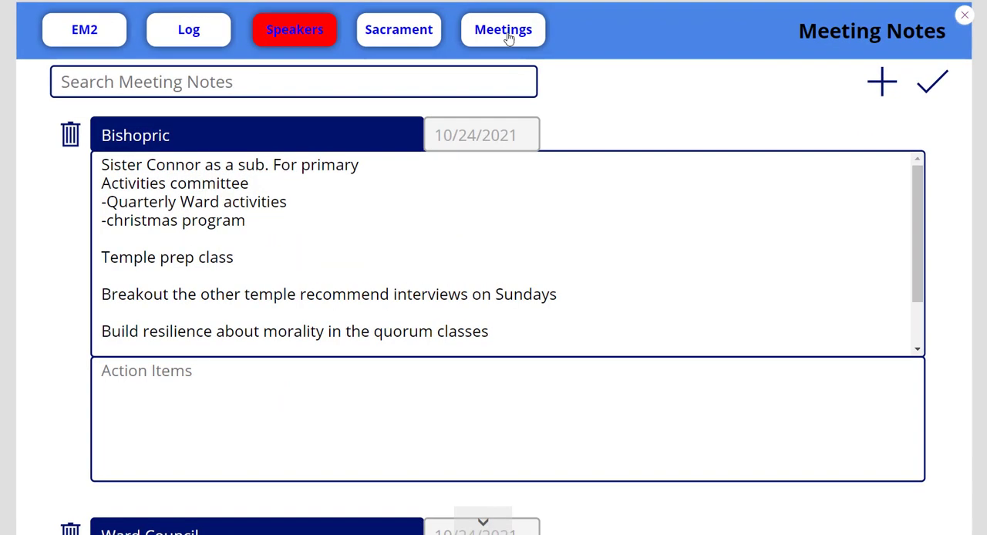
mouse_move(962, 21)
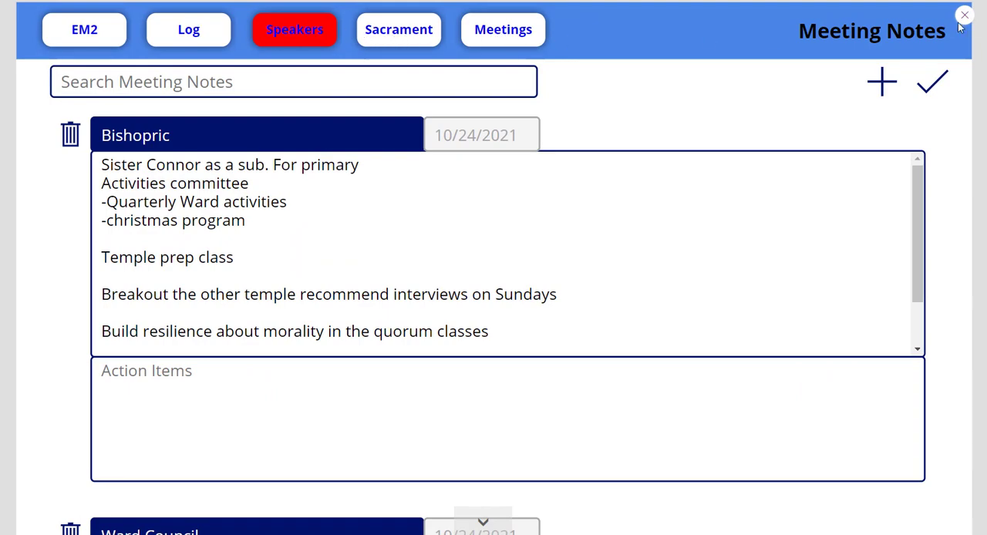
click(962, 16)
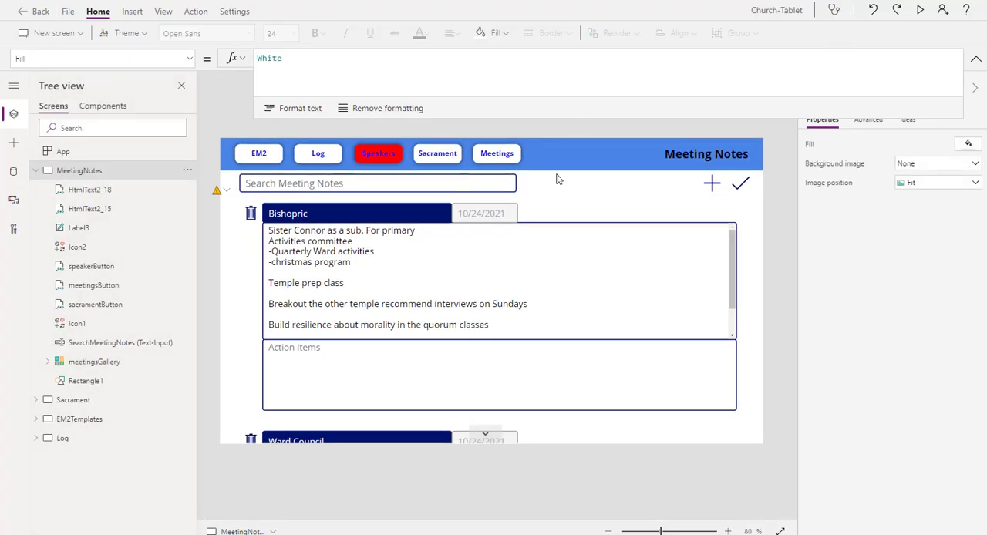